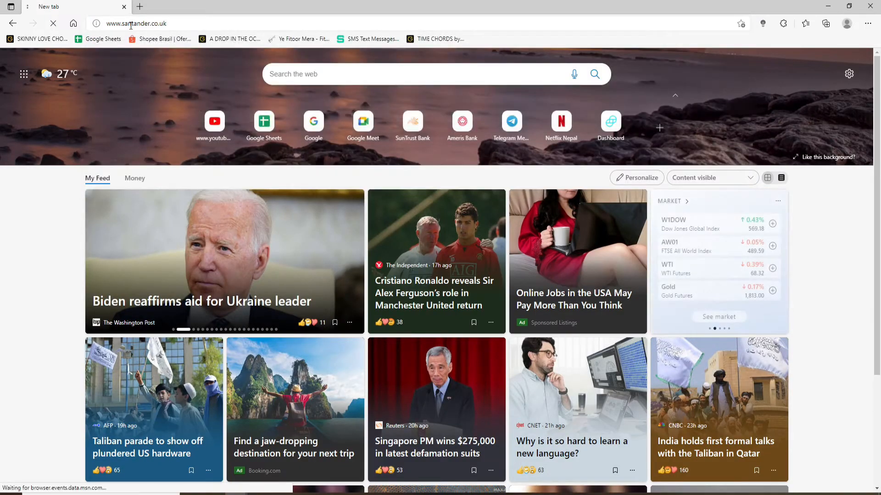
Load santander.co.uk to reach the Santander UK personal banking home page.
{"action": "key", "text": "Enter"}
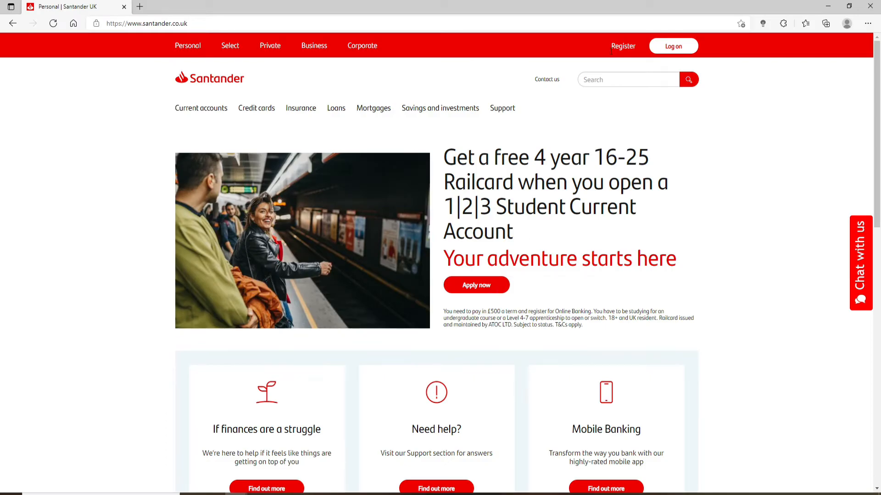
{"action": "mouse_move", "coordinate": [685, 177]}
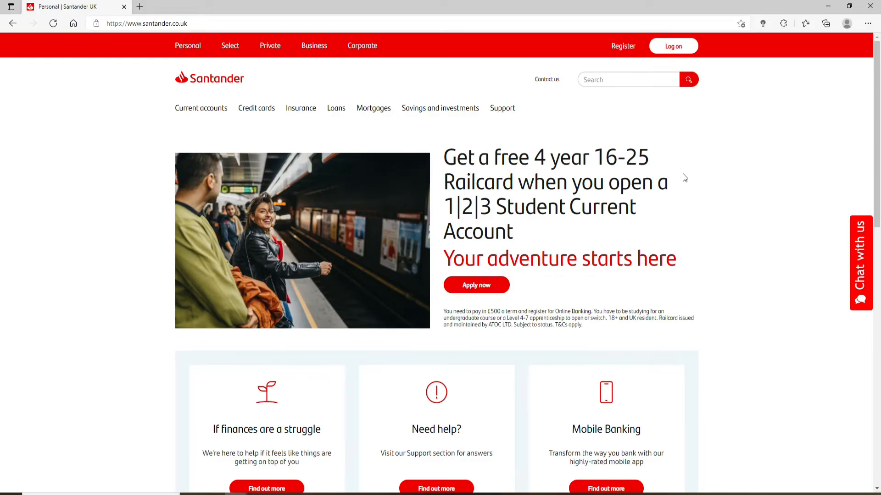
{"action": "mouse_move", "coordinate": [673, 45]}
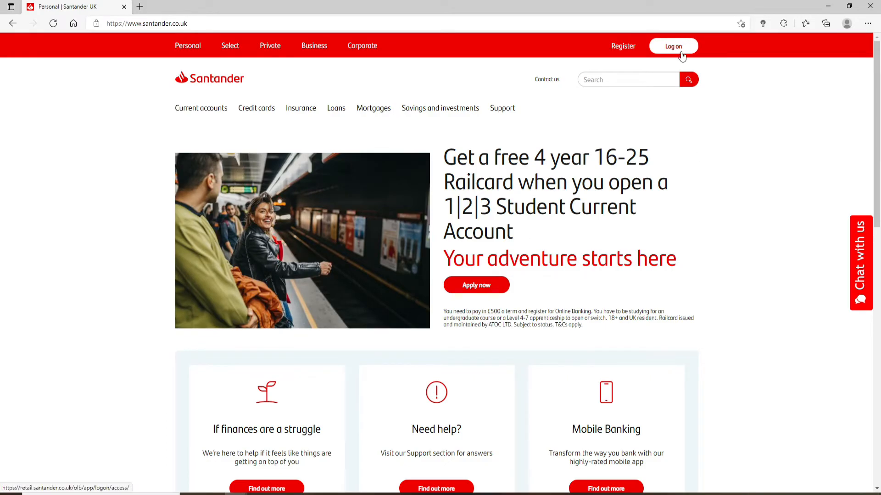
{"action": "left_click", "coordinate": [672, 45]}
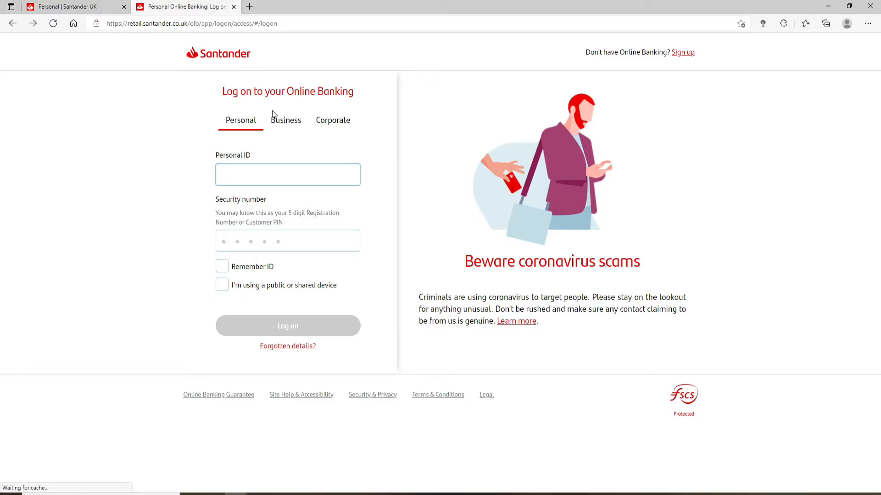
{"action": "left_click", "coordinate": [287, 175]}
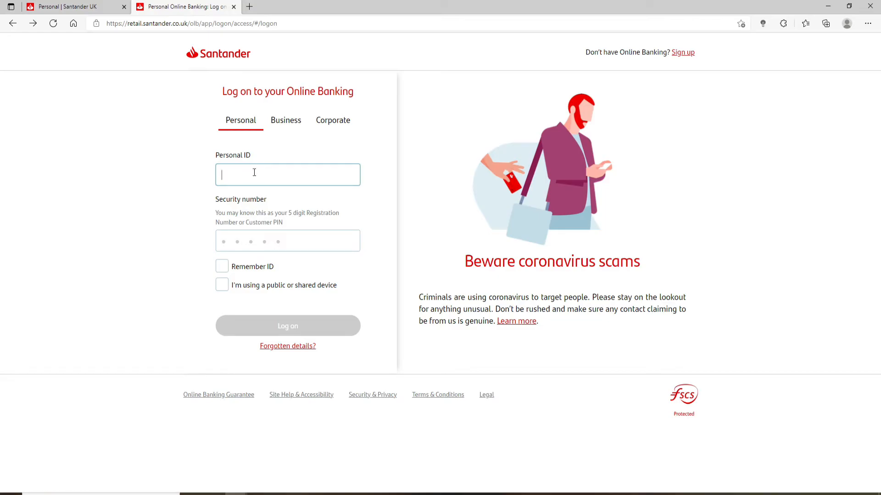
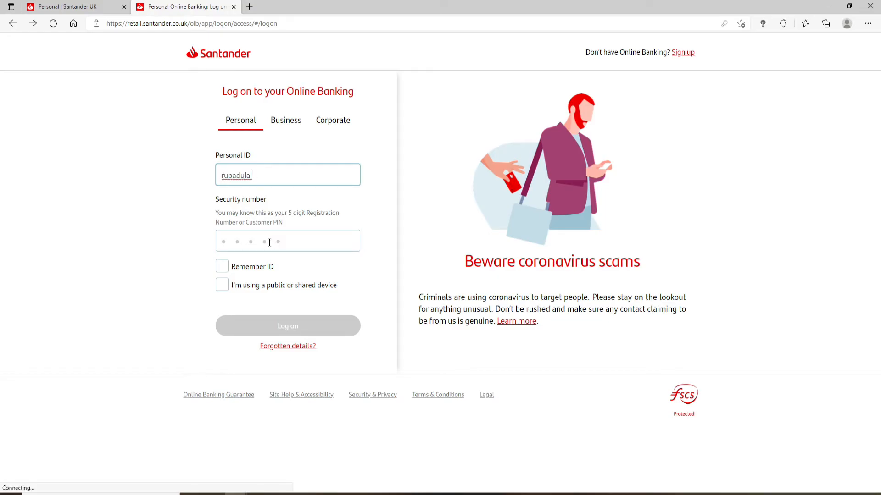
{"action": "left_click", "coordinate": [287, 240]}
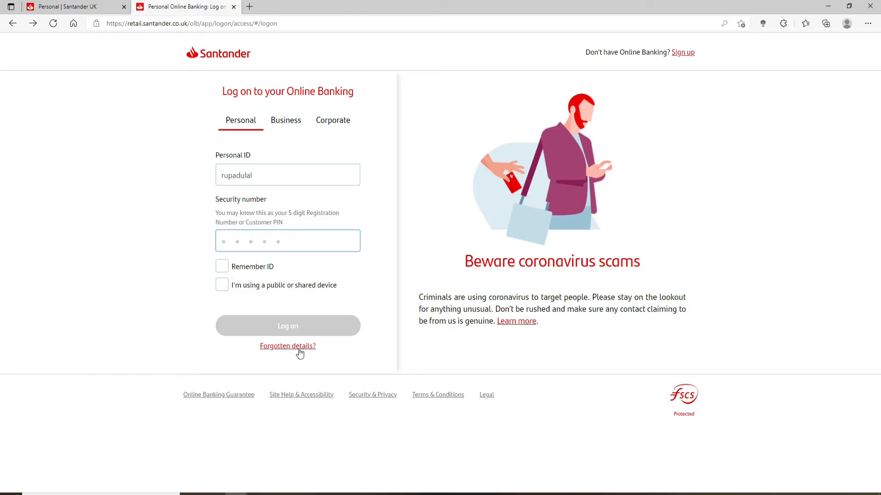
{"action": "left_click", "coordinate": [287, 346]}
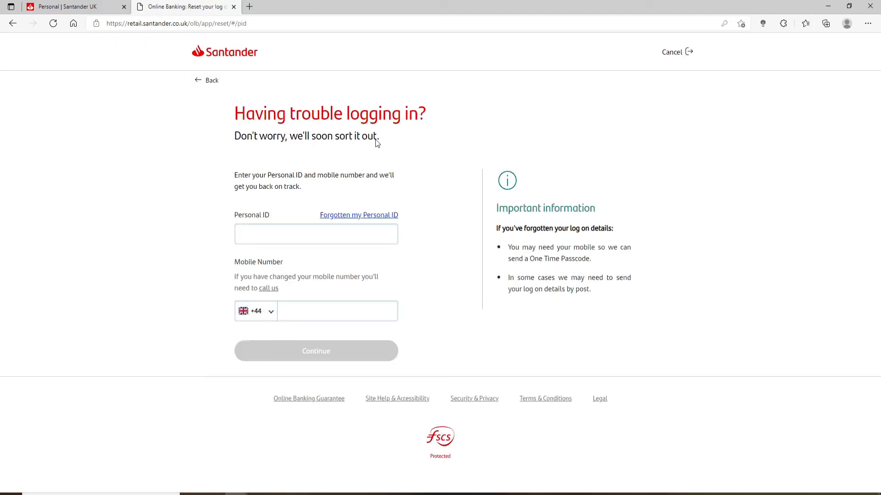
{"action": "left_click", "coordinate": [315, 234]}
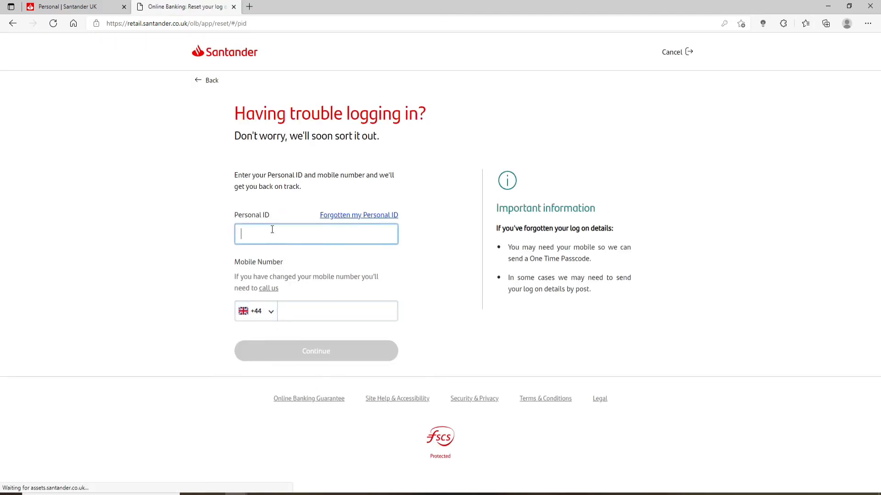
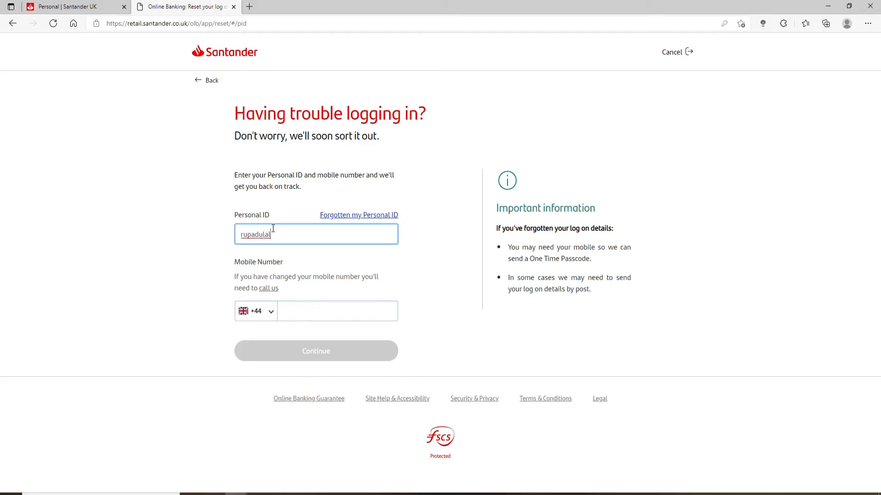
{"action": "mouse_move", "coordinate": [359, 219]}
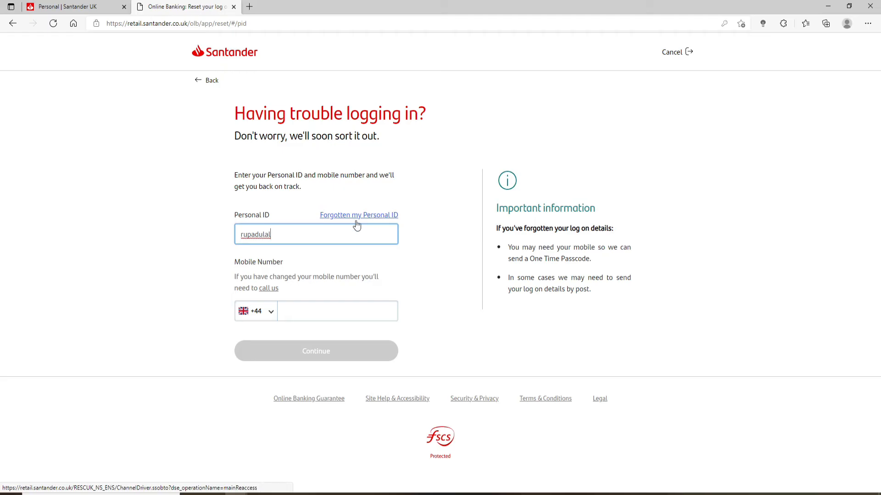
{"action": "mouse_move", "coordinate": [367, 221]}
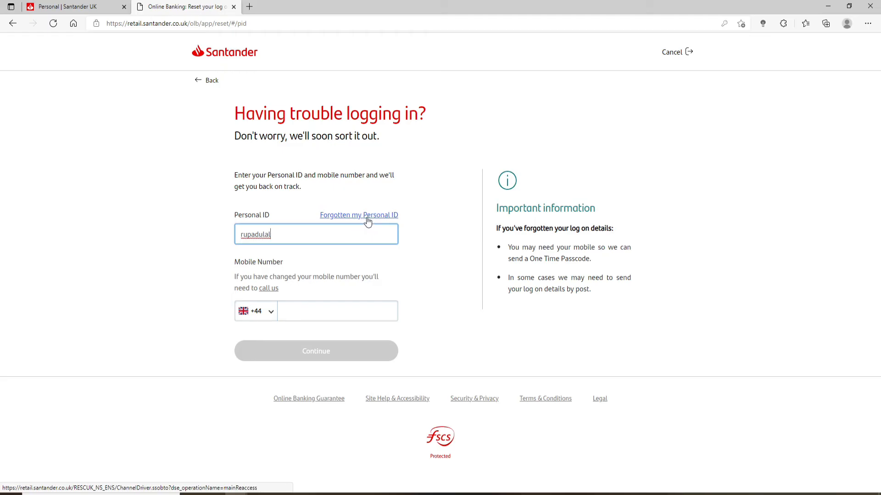
{"action": "left_click", "coordinate": [337, 311]}
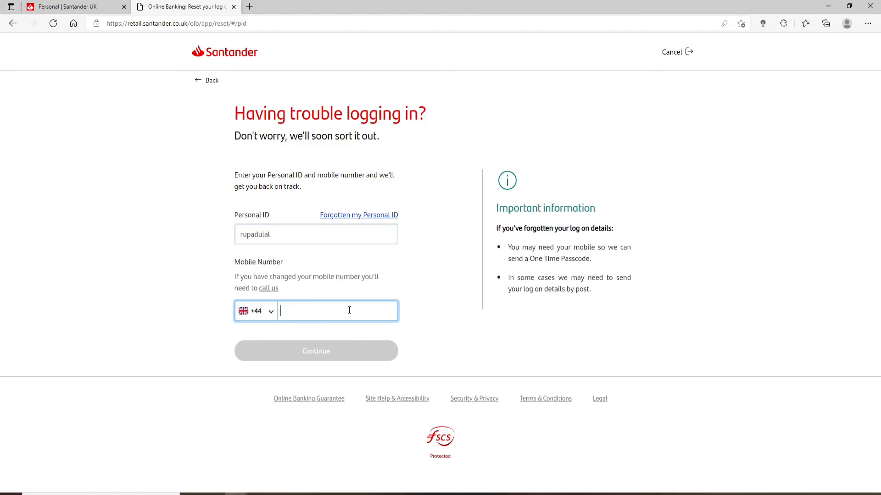
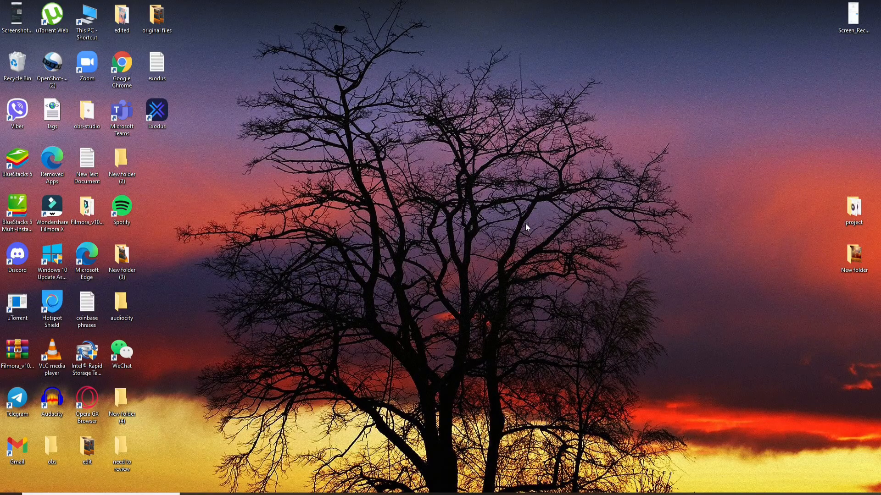
{"action": "mouse_move", "coordinate": [582, 230]}
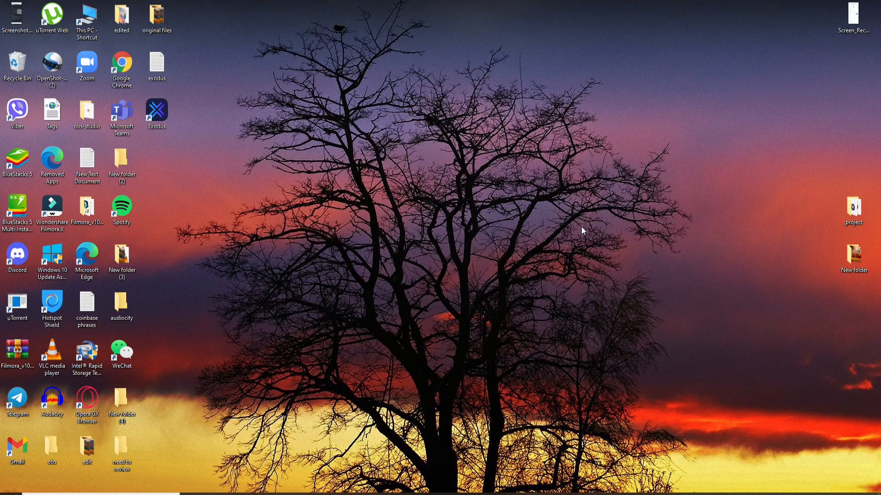